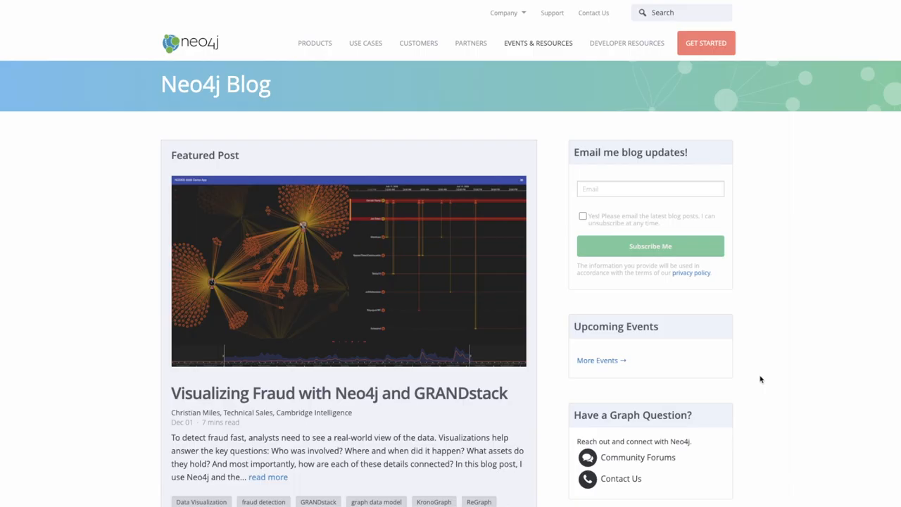
Scroll down the Neo4j blog toward the Graph Modeling Guidelines link
scroll(down, 3)
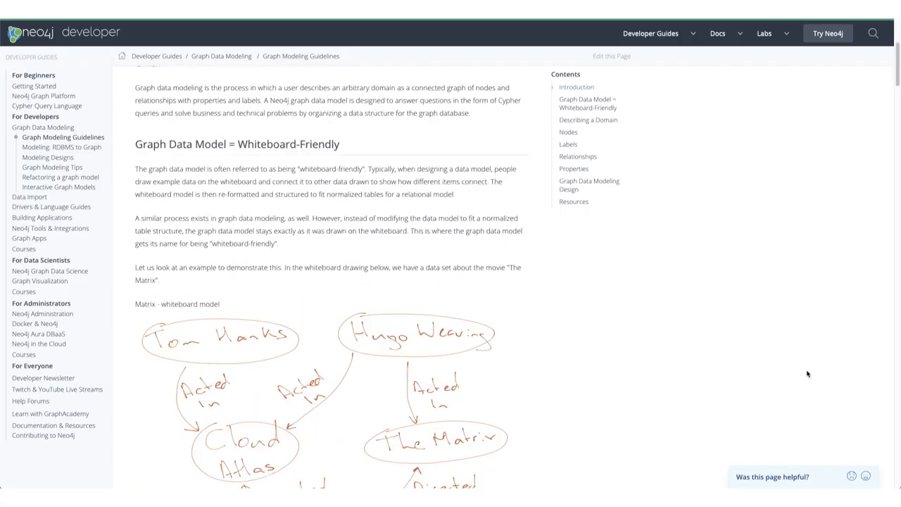
scroll(down, 3)
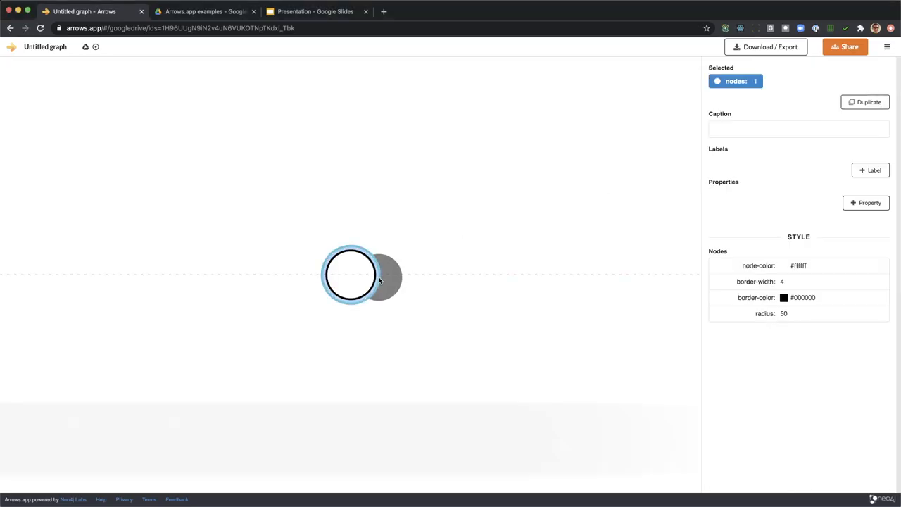
Drag out a new node linked by an arrow, then delete the extra nodes
drag(380, 275, 434, 391)
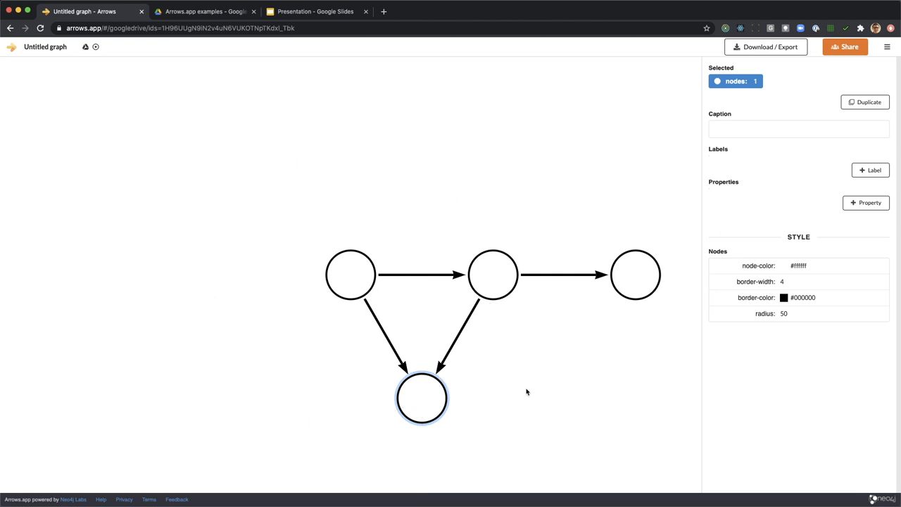
key(Delete)
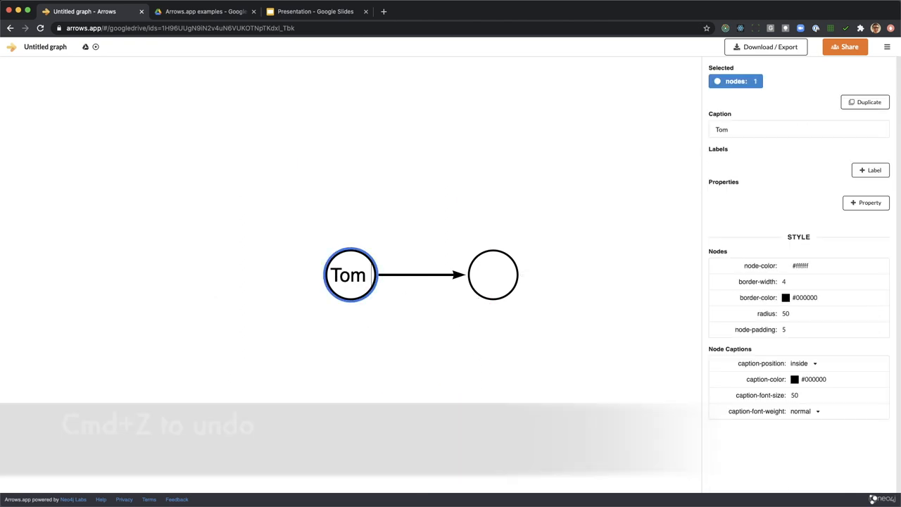
Caption the nodes Tom Hanks and Cloud Atlas and select their arrow to type ACTED_IN
double_click(492, 275)
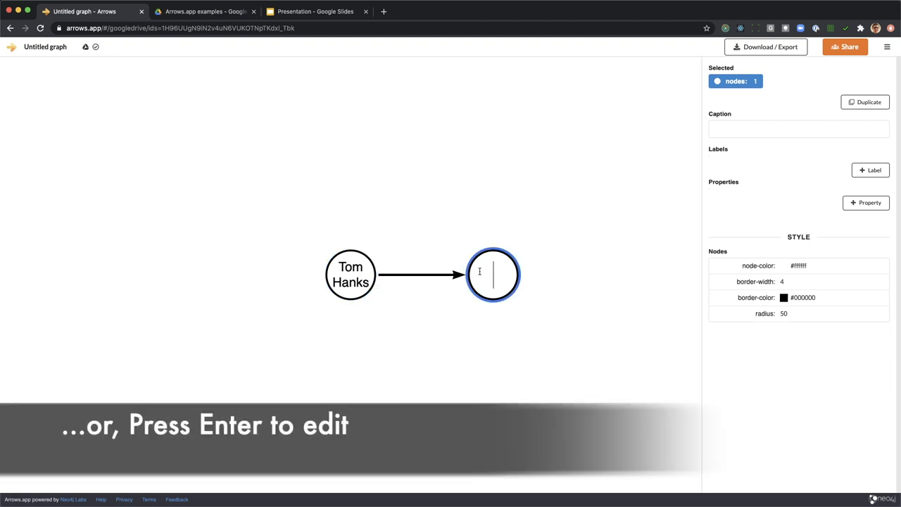
text(Cloud Atlas)
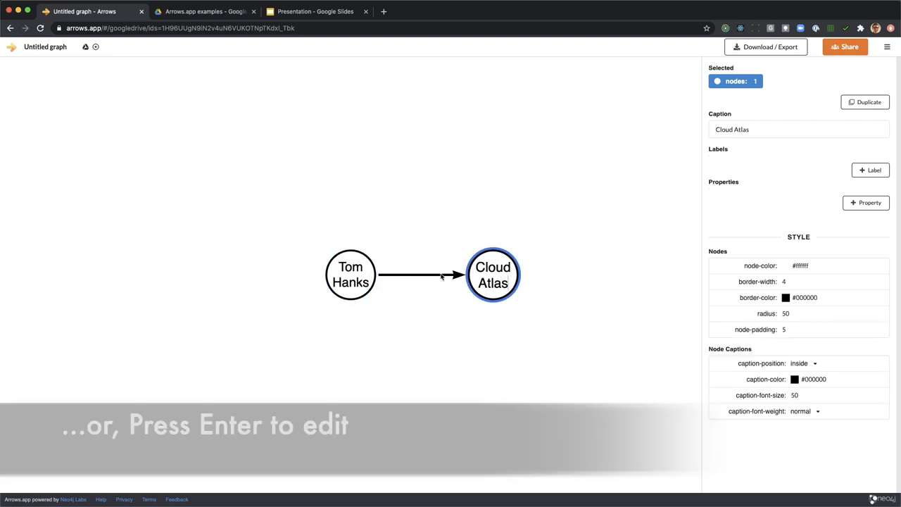
click(428, 274)
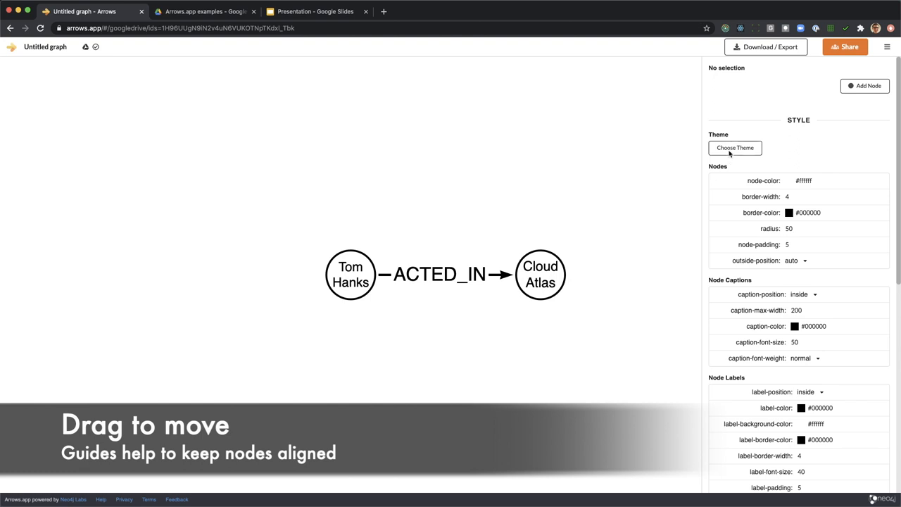
Apply the blue theme, add a Hugo Weaving node and an ACTED_IN arrow reversed into Cloud Atlas
click(735, 148)
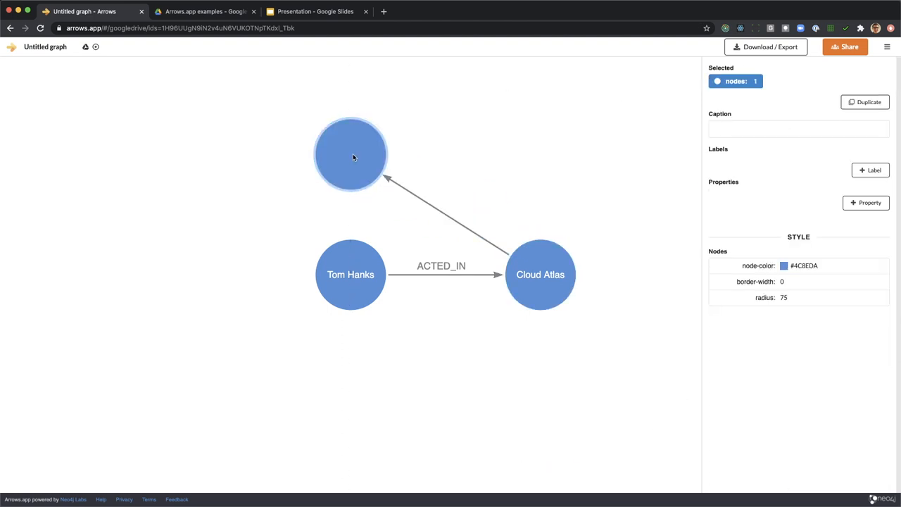
text(Hugo Weav)
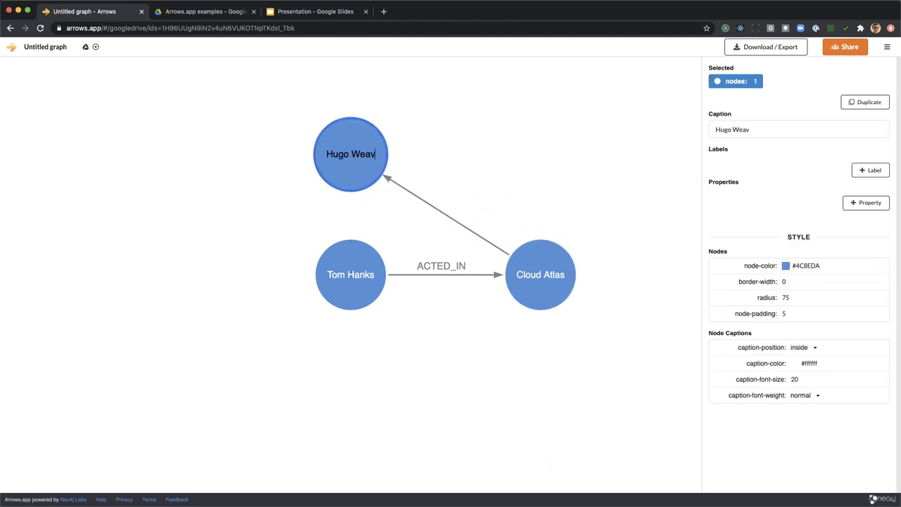
click(448, 214)
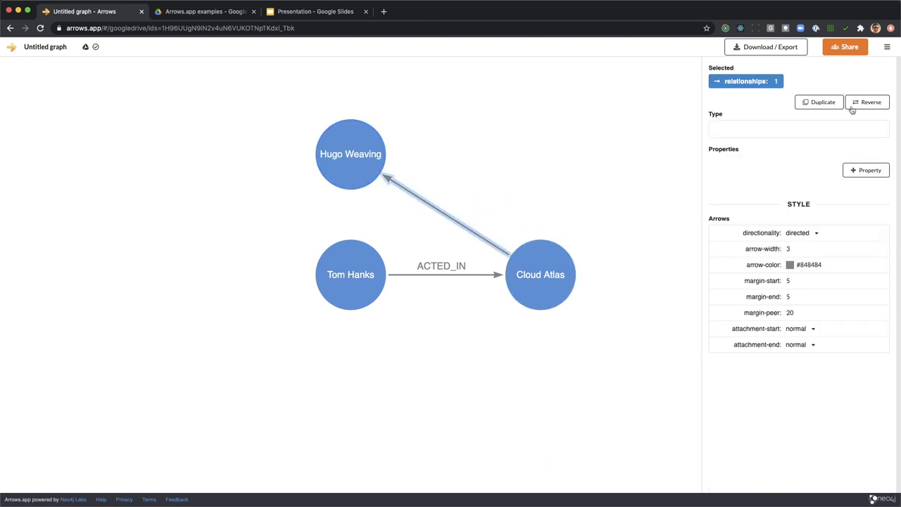
text(ACTED)
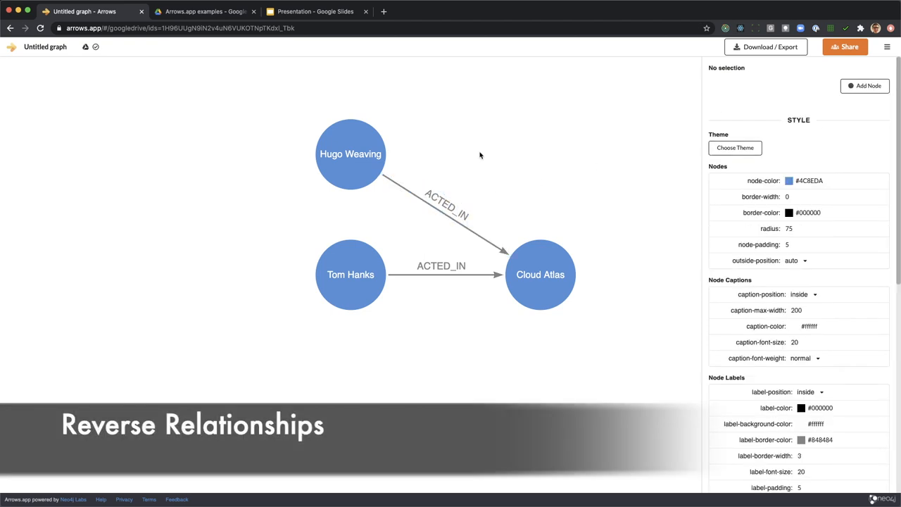
click(539, 275)
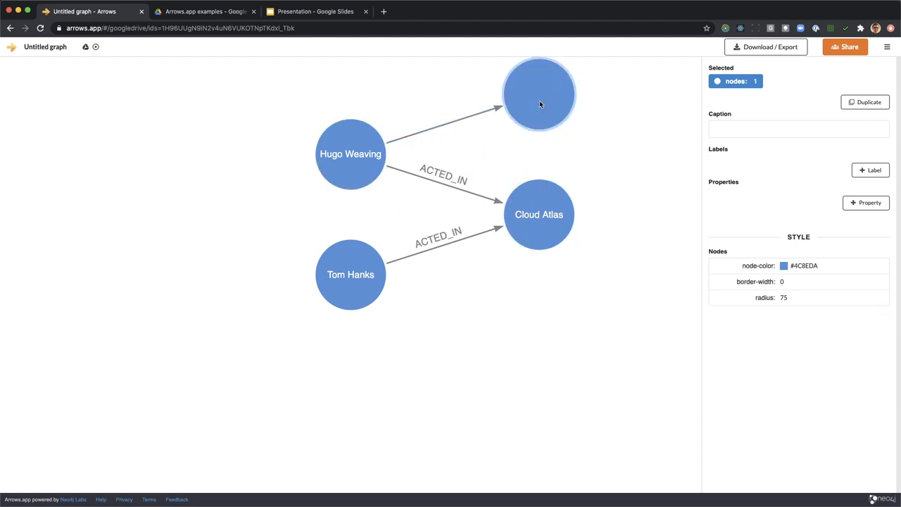
Add The Matrix node and name Hugo Weaving's arrow into it ACTED_IN
text(The Matrix)
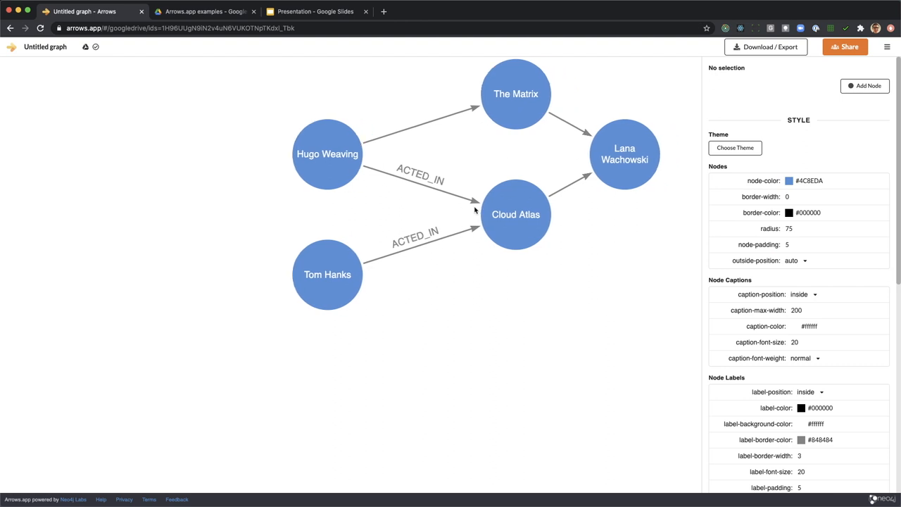
click(625, 153)
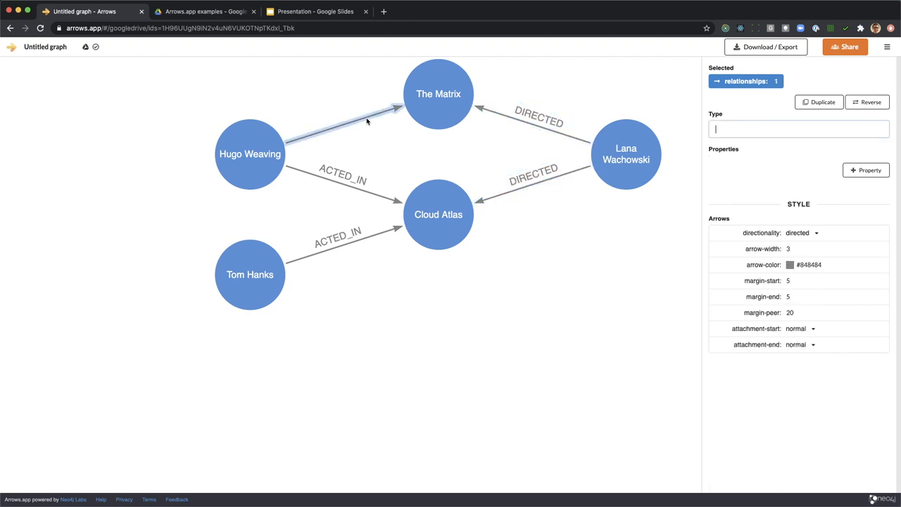
text(ACTED_IN)
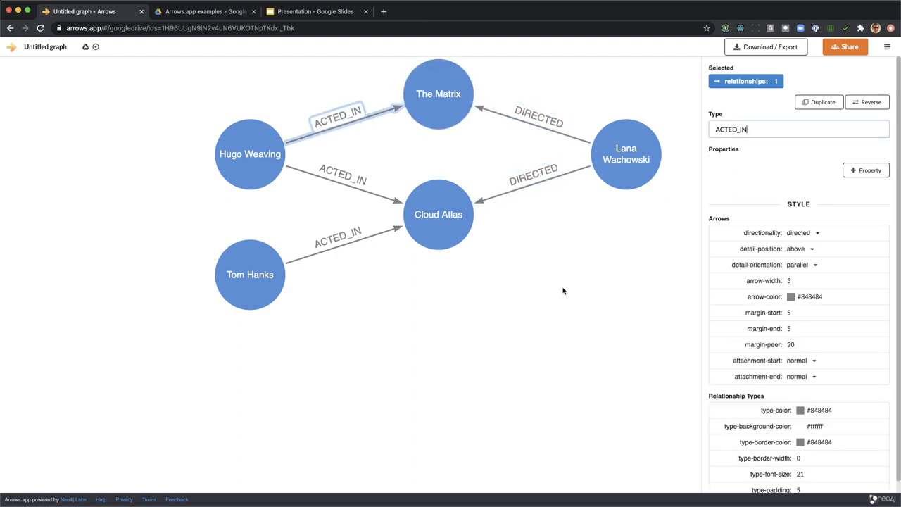
Rename the diagram 'Movies Graph', save it and reopen it from the Google Drive folder
click(563, 290)
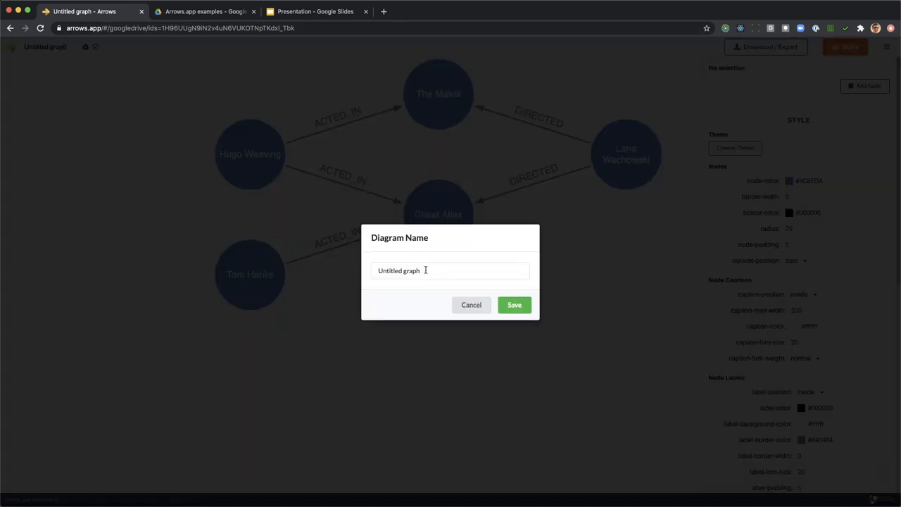
text(Movies Graph)
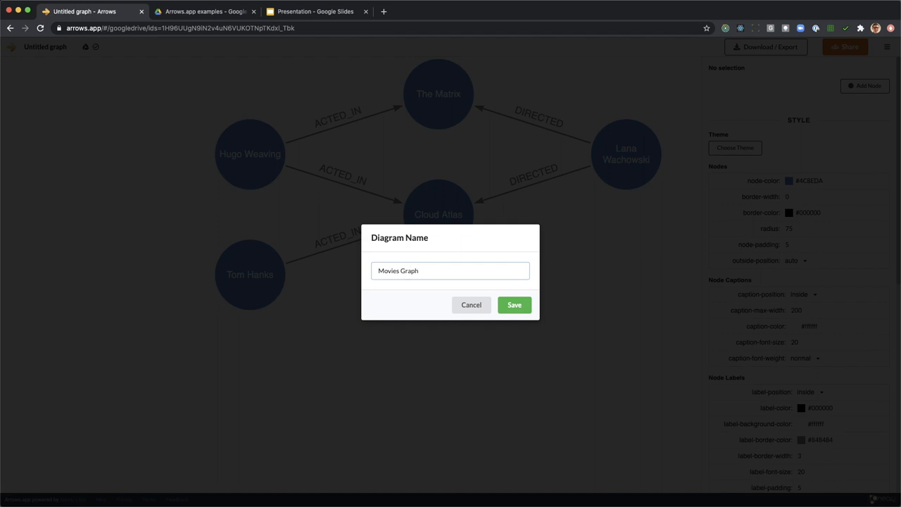
click(515, 304)
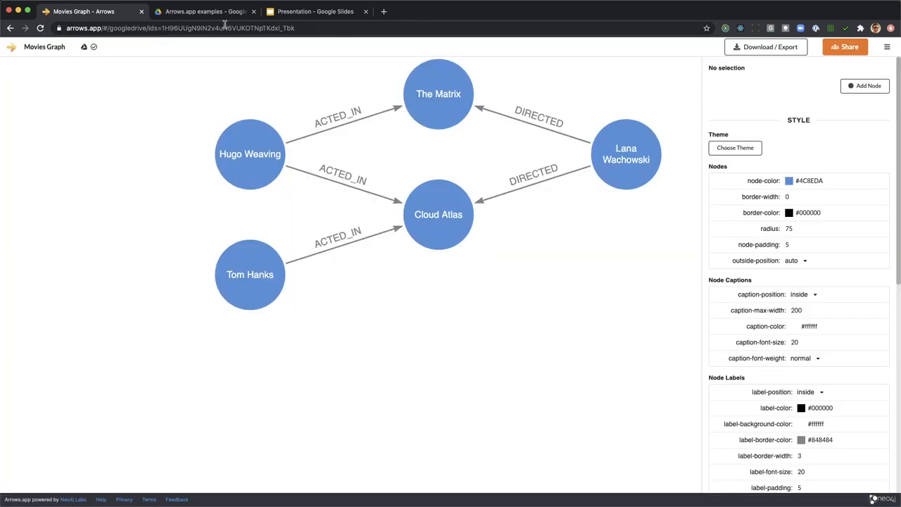
click(197, 11)
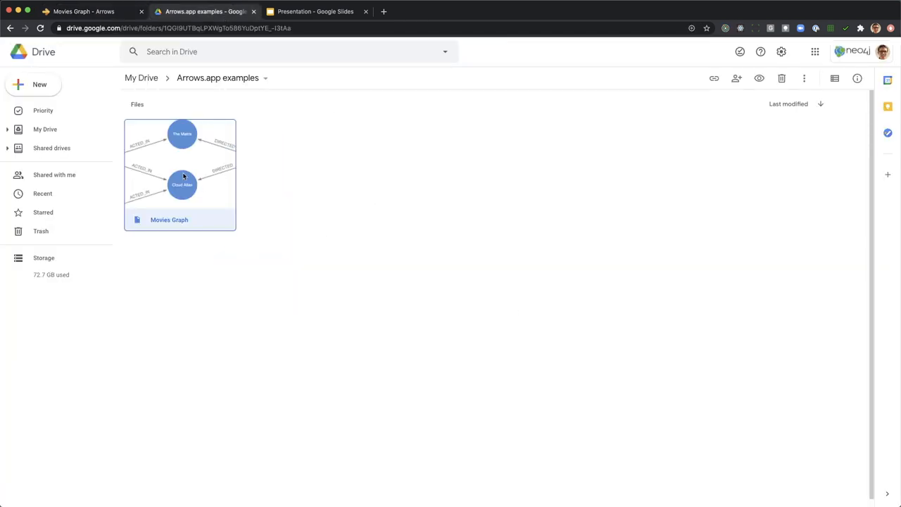
double_click(182, 174)
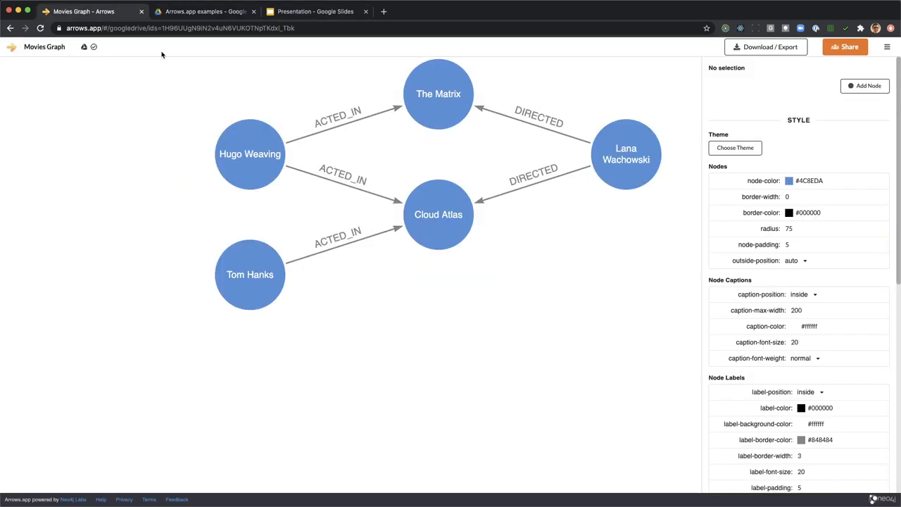
Open Download / Export for the Movies Graph and return to its PNG options
click(766, 48)
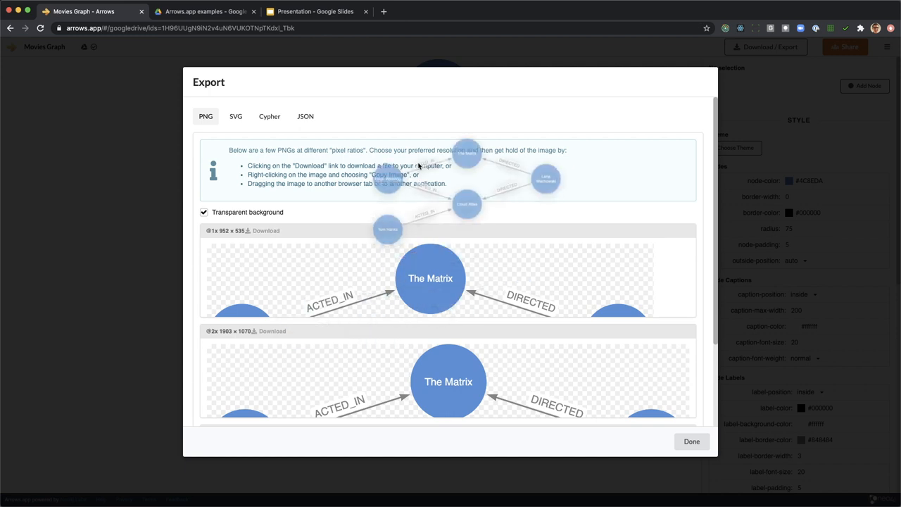
click(315, 11)
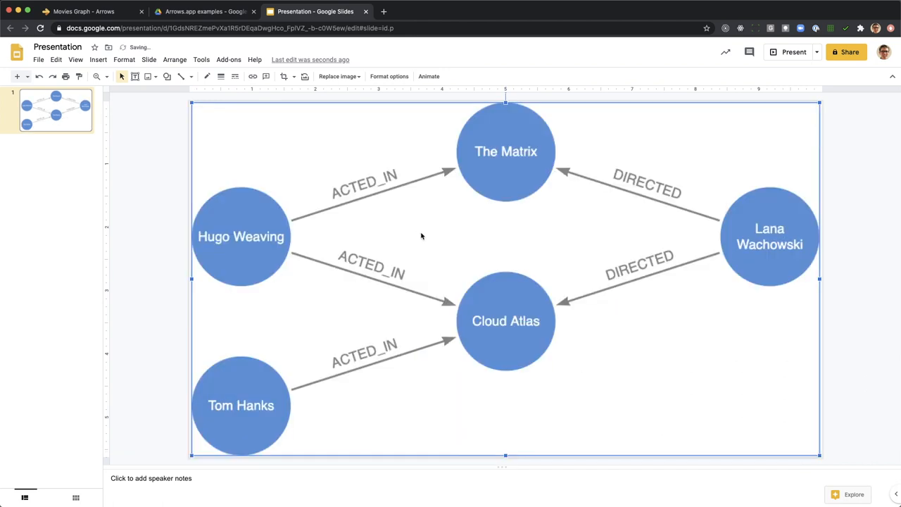
click(85, 11)
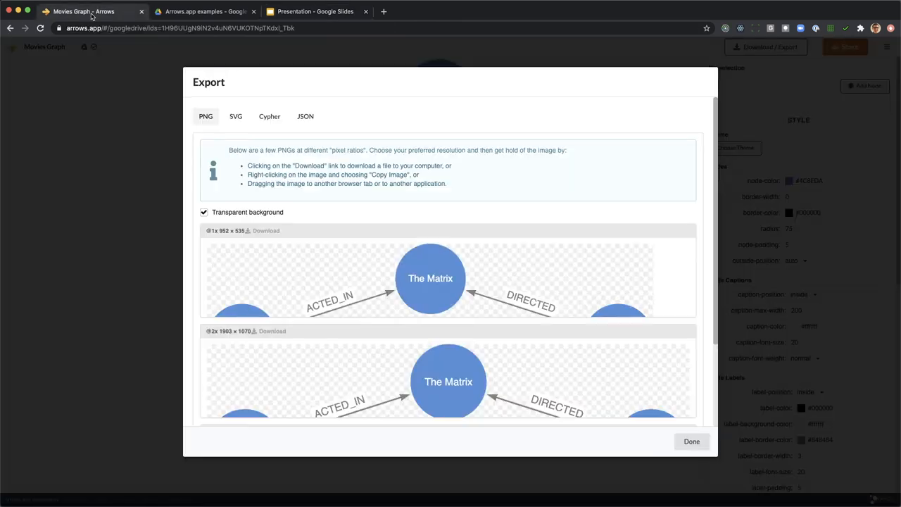
click(235, 116)
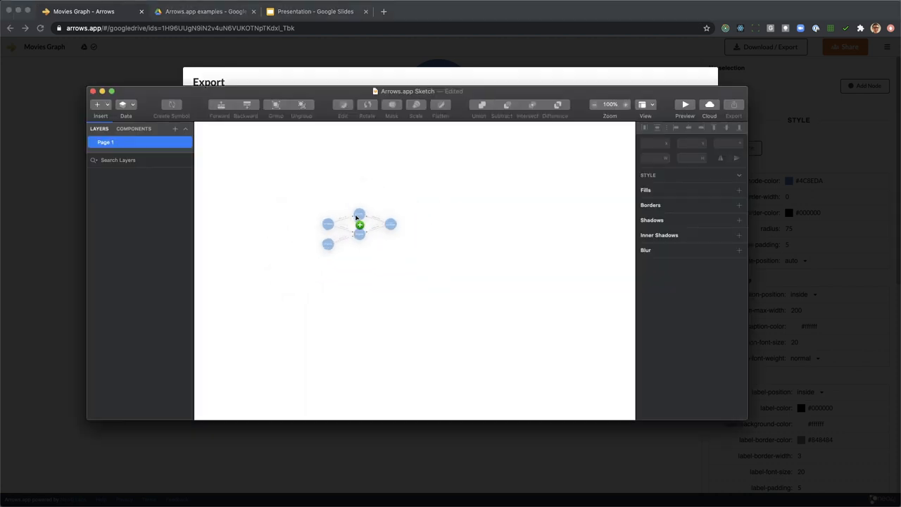
Inspect the pasted graph image in Sketch via its context menu
right_click(358, 224)
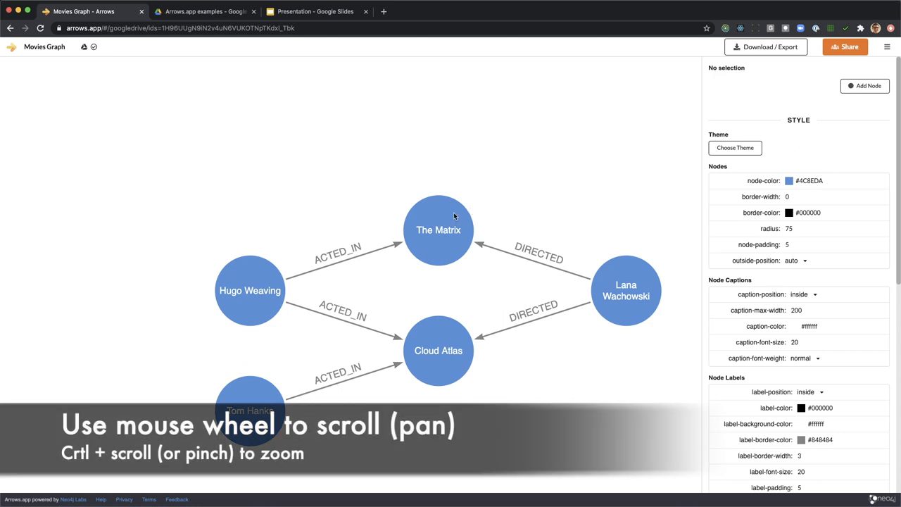
Colour The Matrix and Cloud Atlas nodes dark red, then select the three person nodes
click(438, 229)
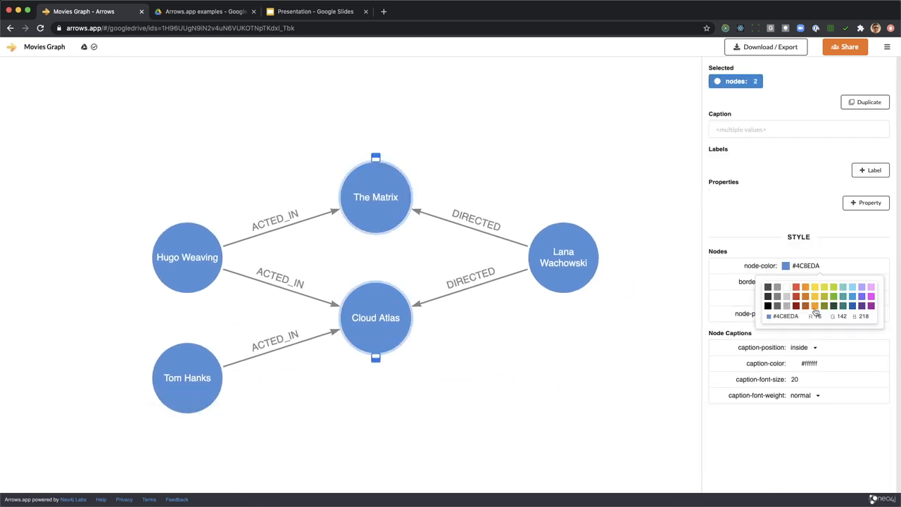
click(797, 301)
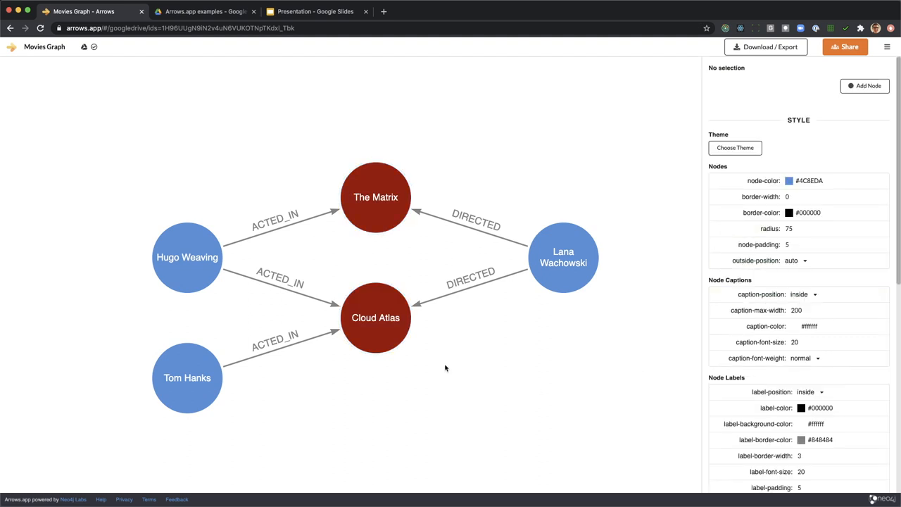
mouse_move(129, 204)
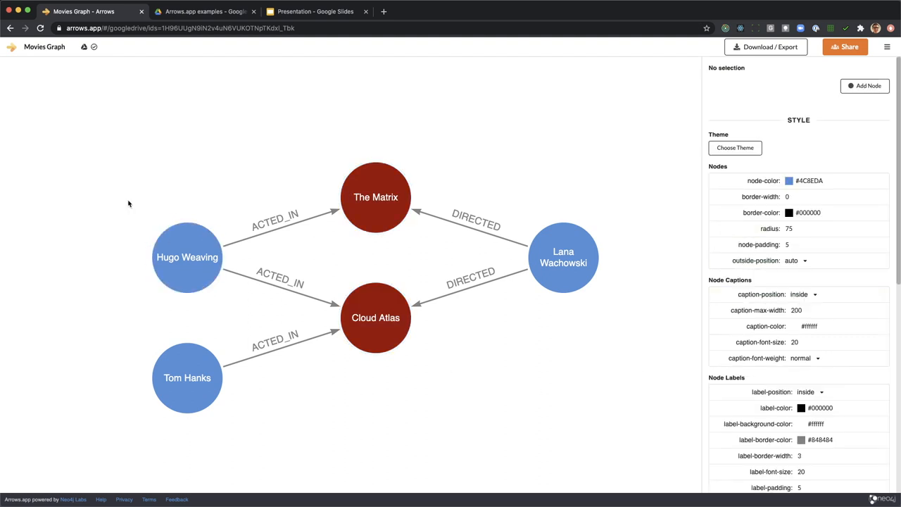
drag(127, 191, 234, 405)
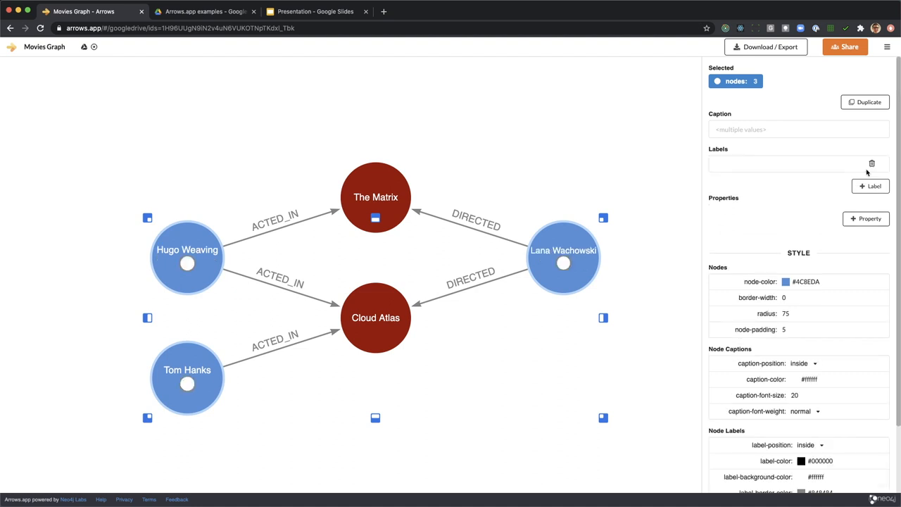
Label the people Person and the two films Movie
text(Person)
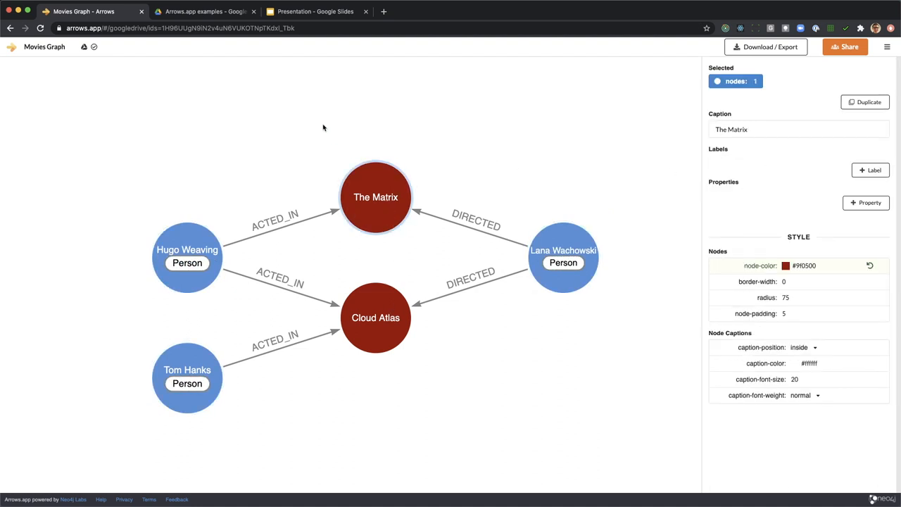
click(375, 319)
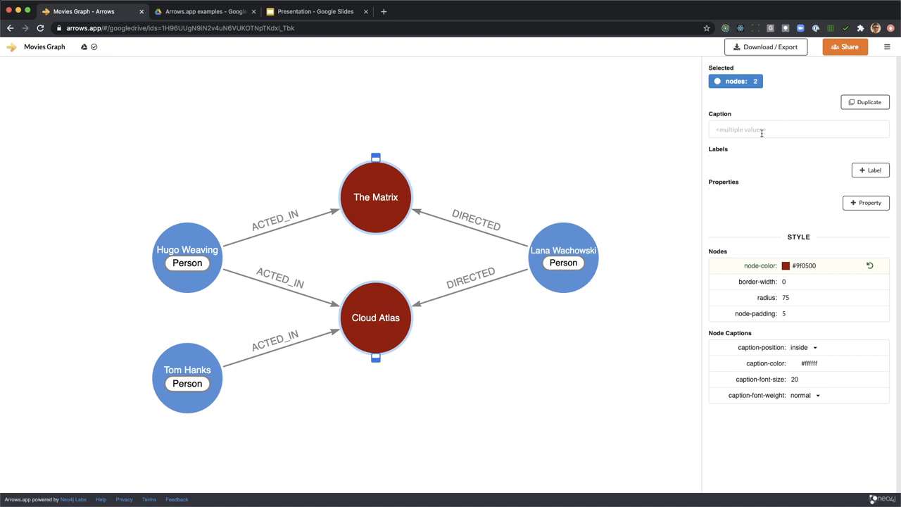
text(Movie)
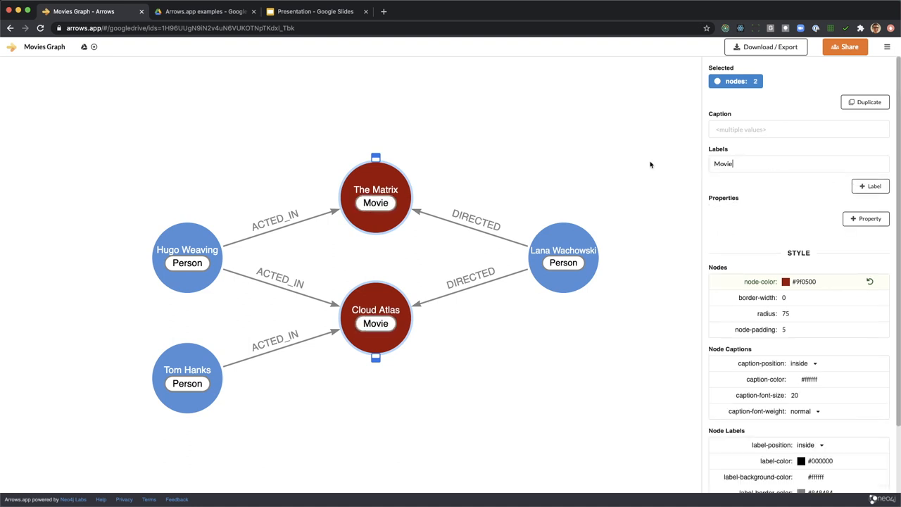
click(558, 156)
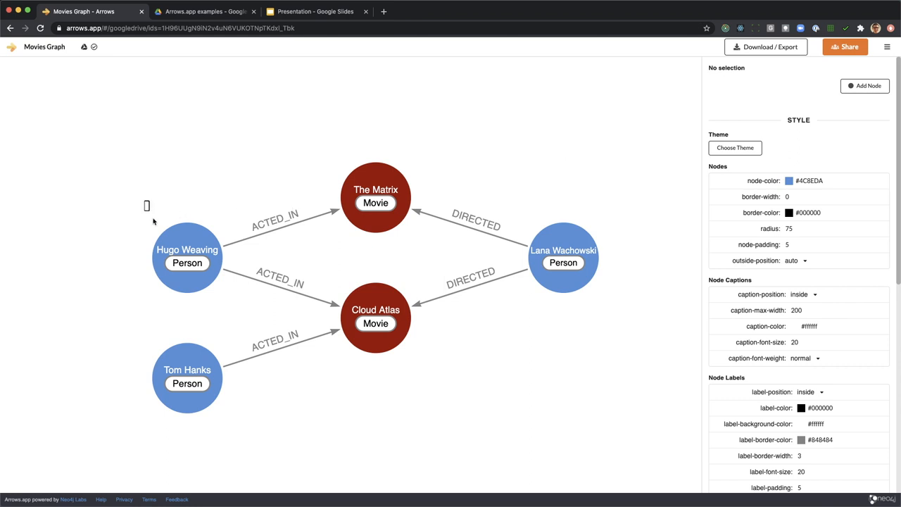
Add Actor and Director second labels and show names and titles as properties
drag(146, 205, 204, 395)
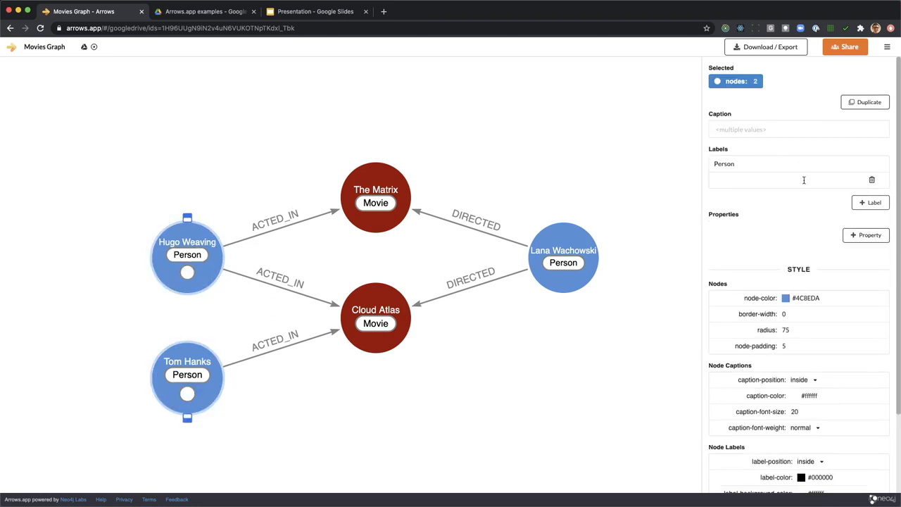
click(563, 258)
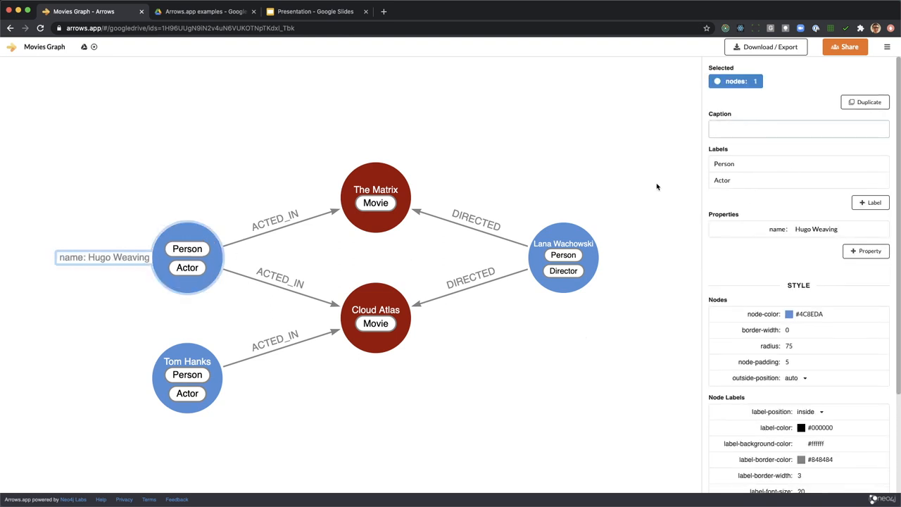
click(375, 317)
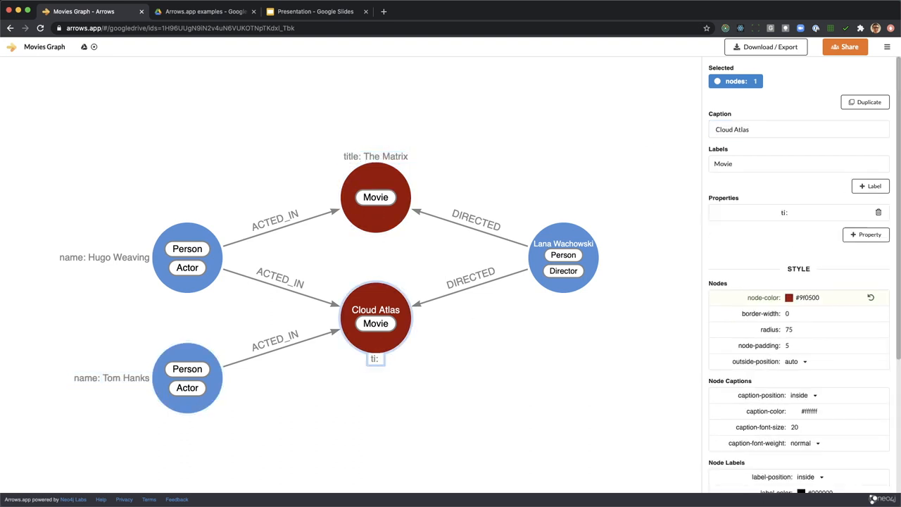
click(555, 353)
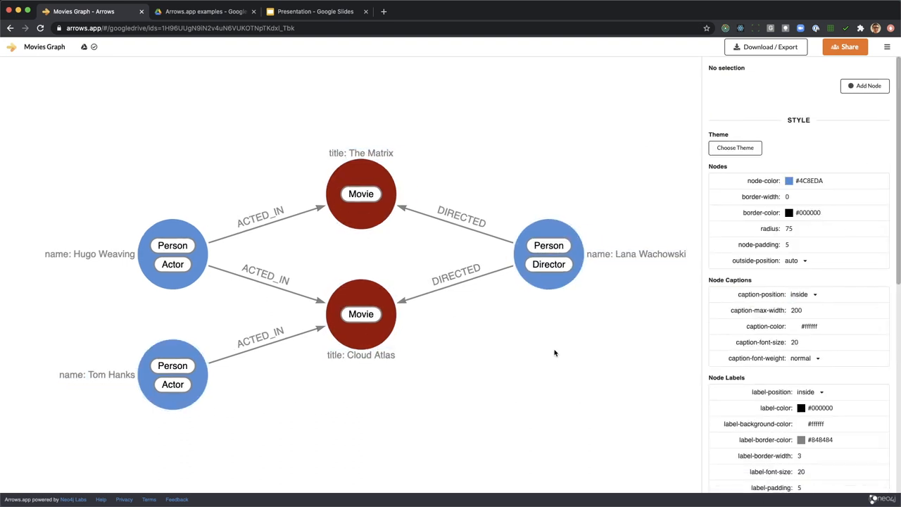
click(766, 47)
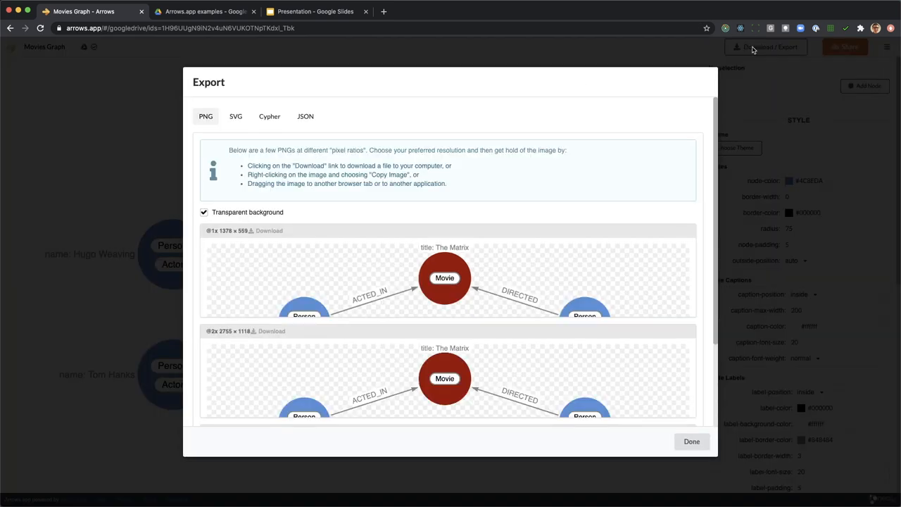
click(269, 115)
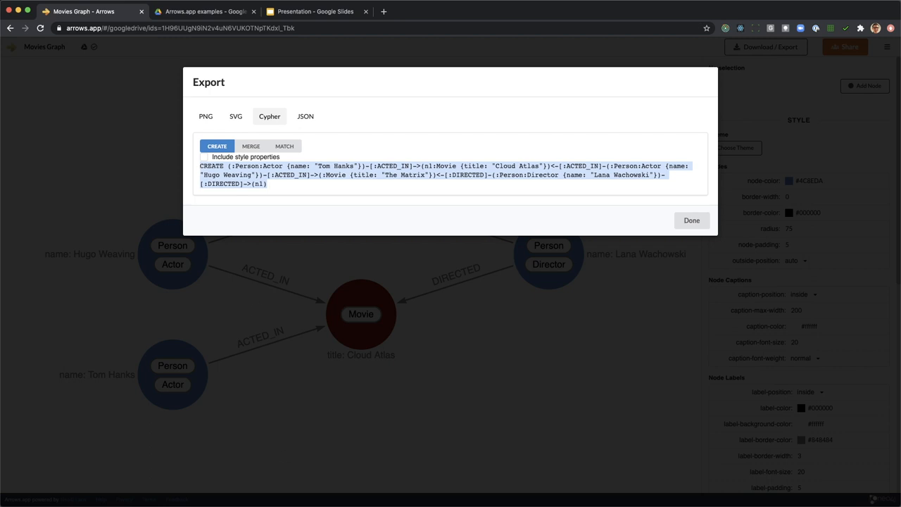
click(692, 220)
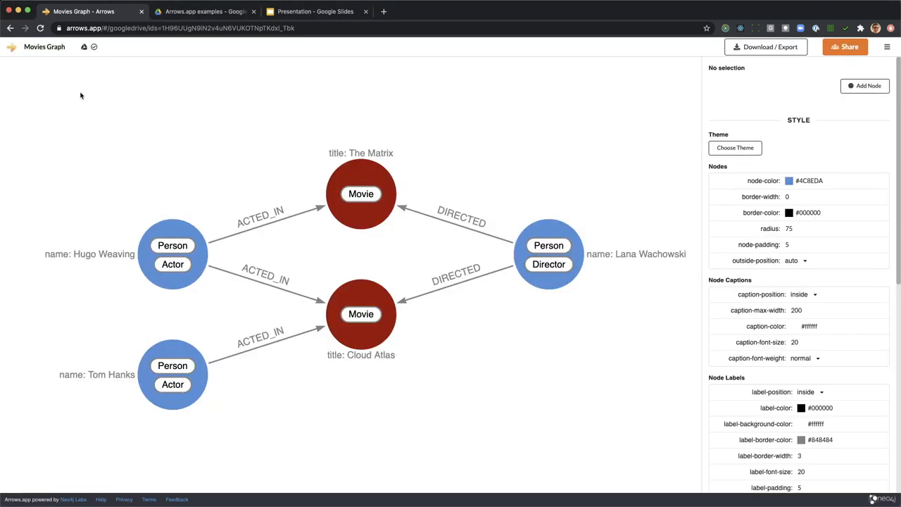
Select all five relationships with Cmd+A
key(cmd+a)
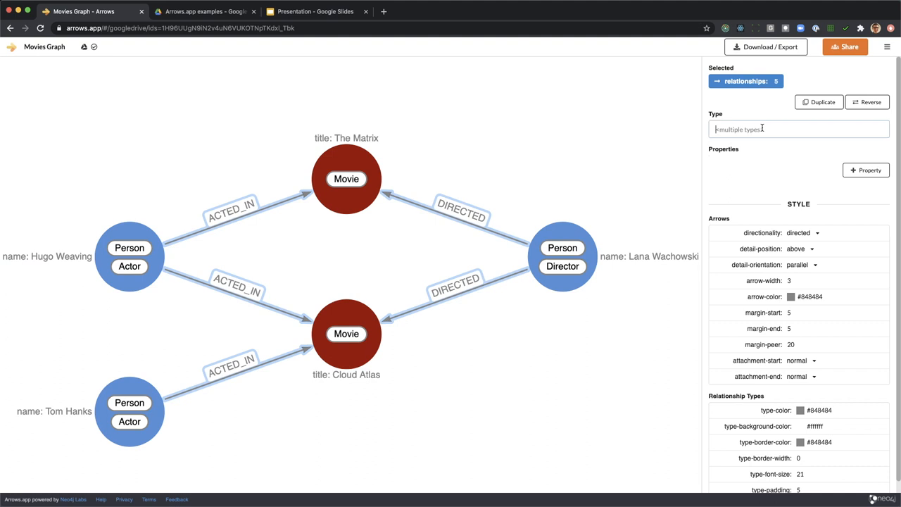
Type all five relationships as SAME TYPE with a since property set to now
text(SAME TYPE)
text(since)
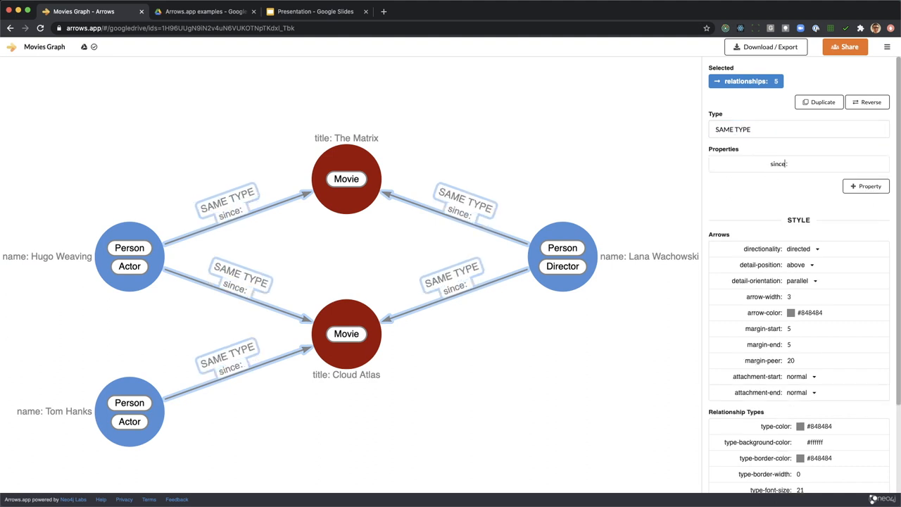
text(now)
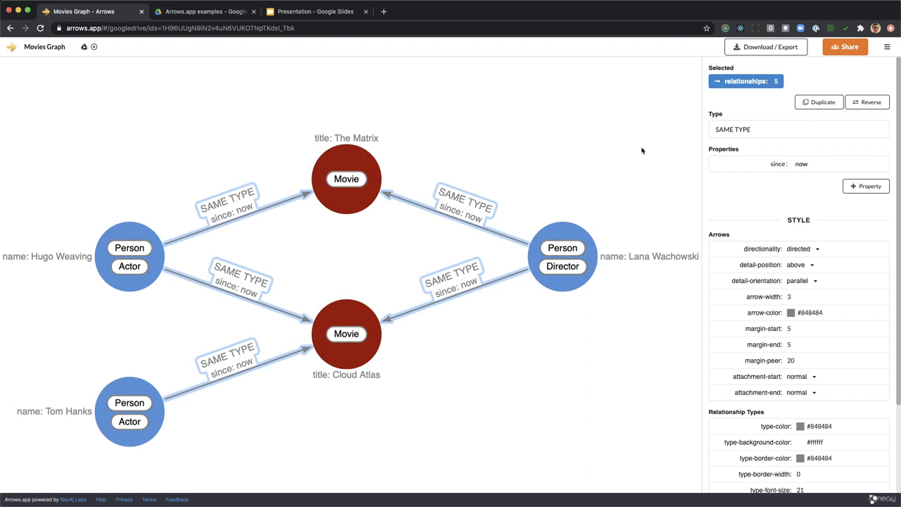